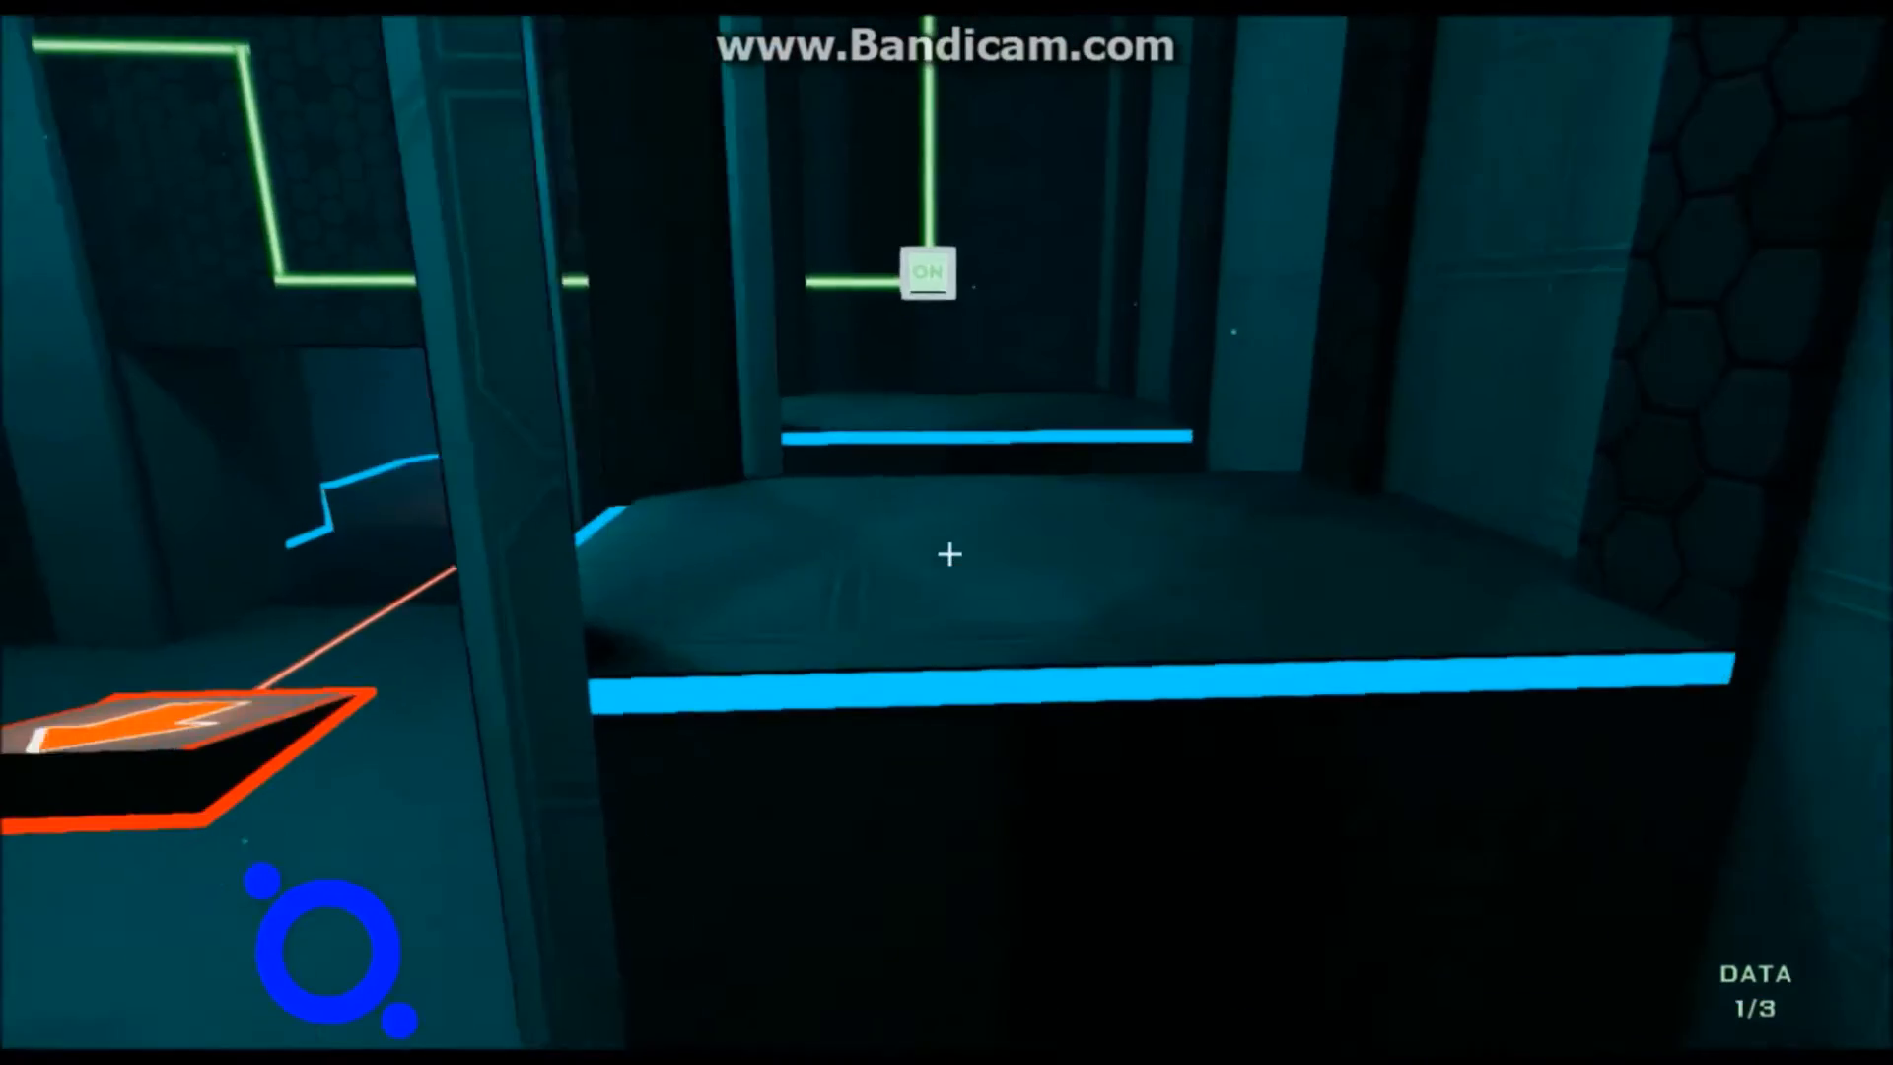
mouse_move(946, 556)
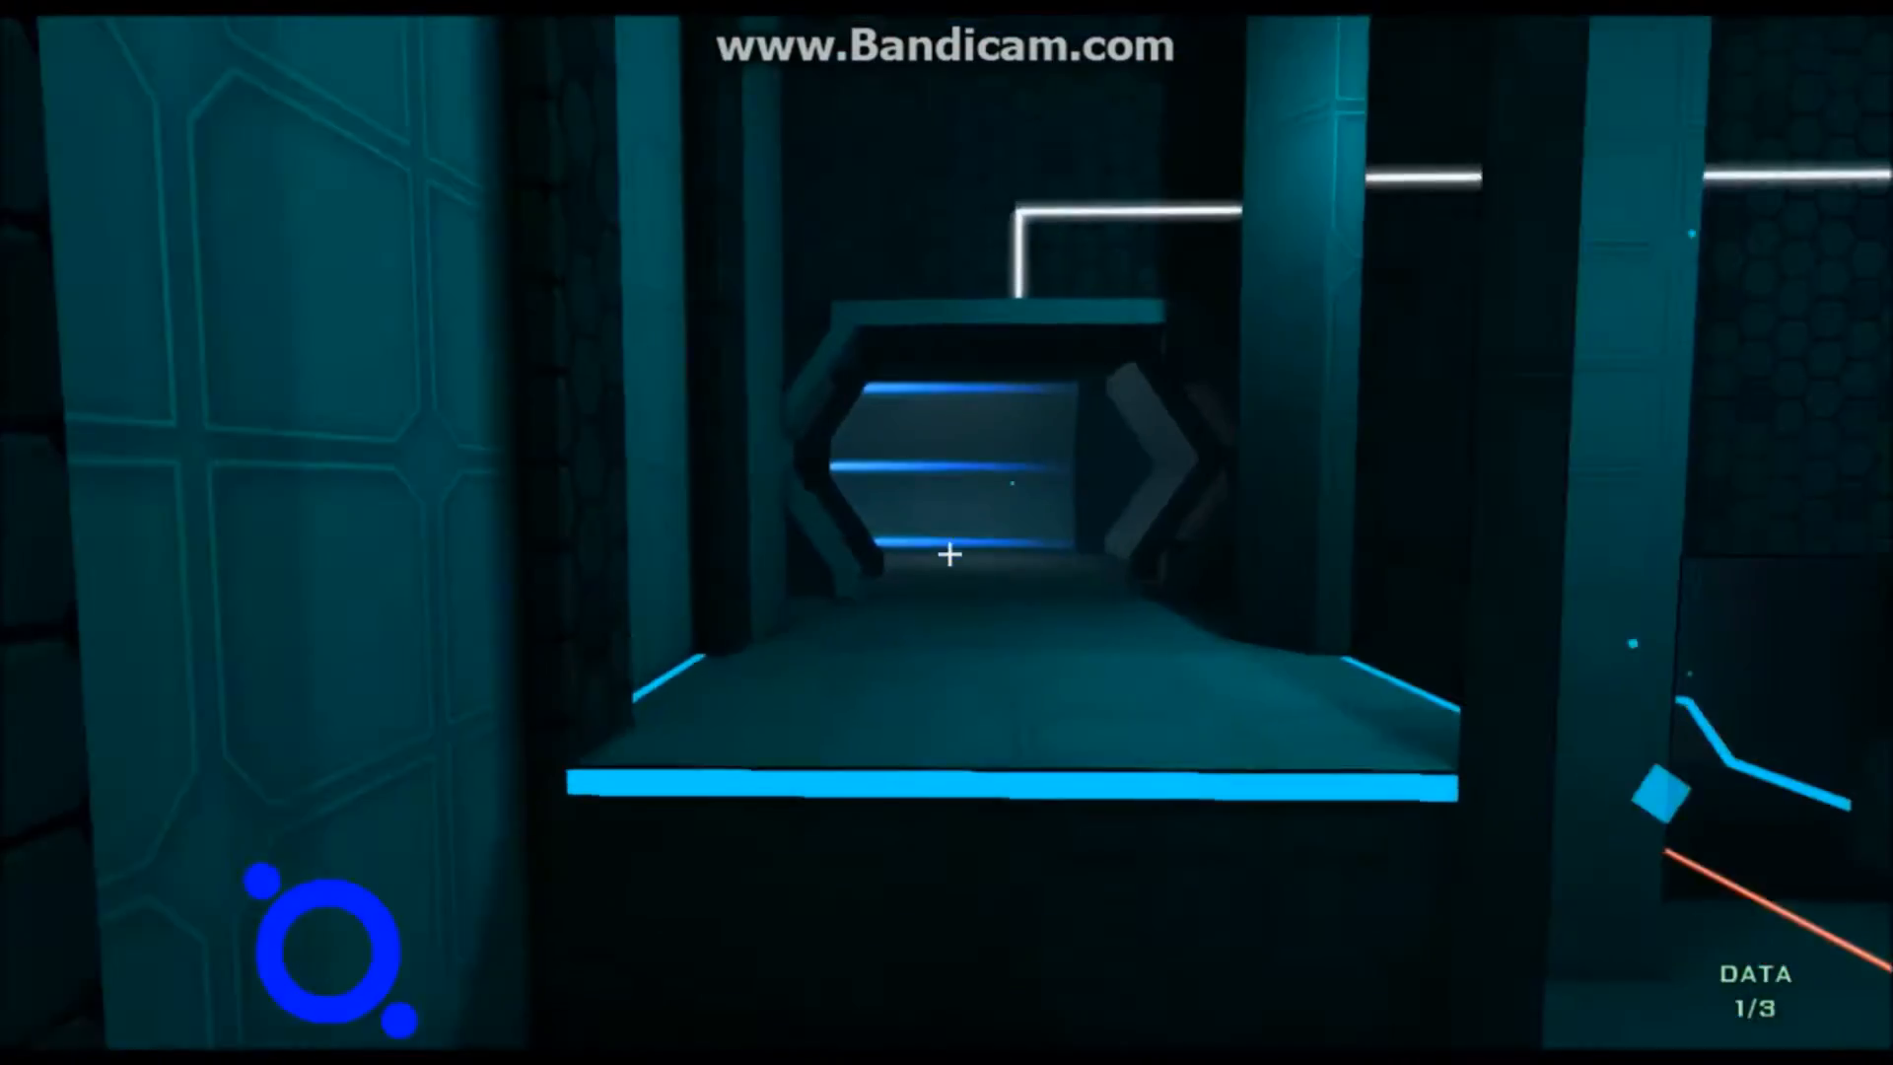
mouse_move(947, 554)
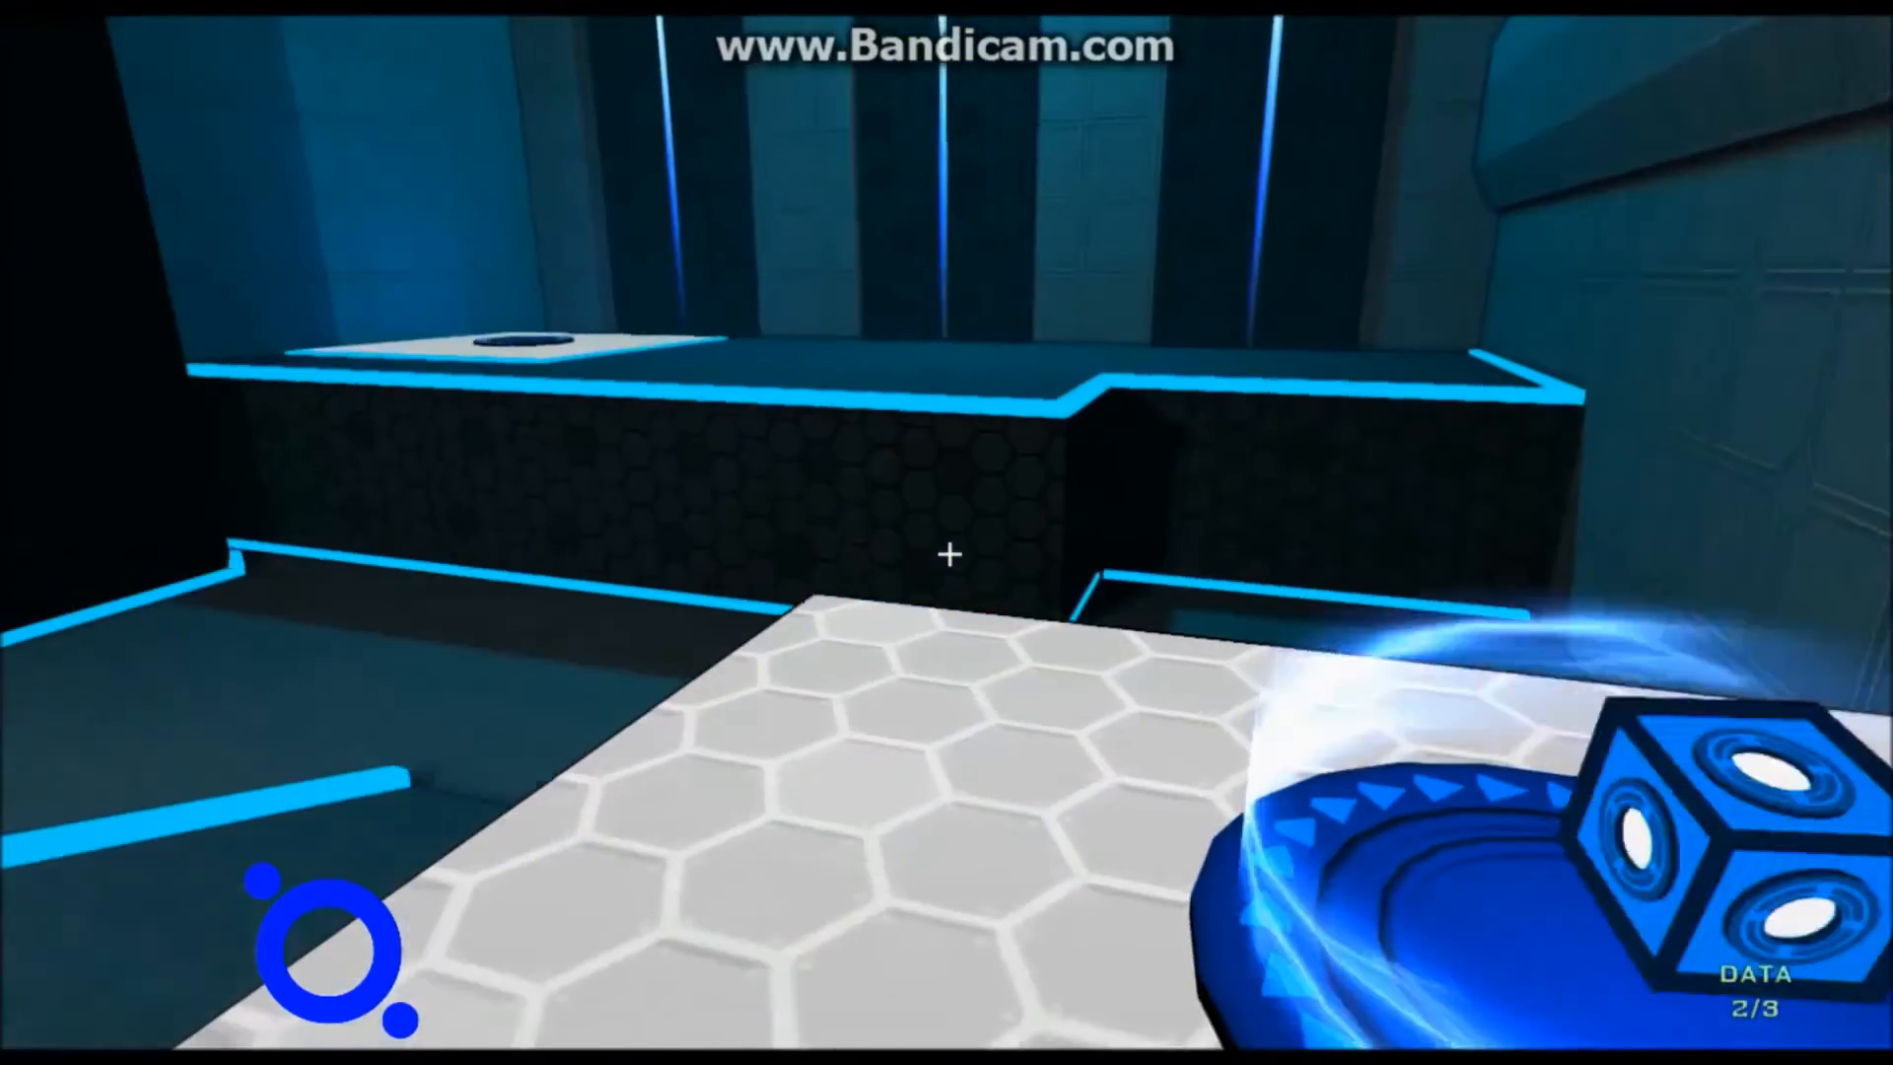
mouse_move(946, 554)
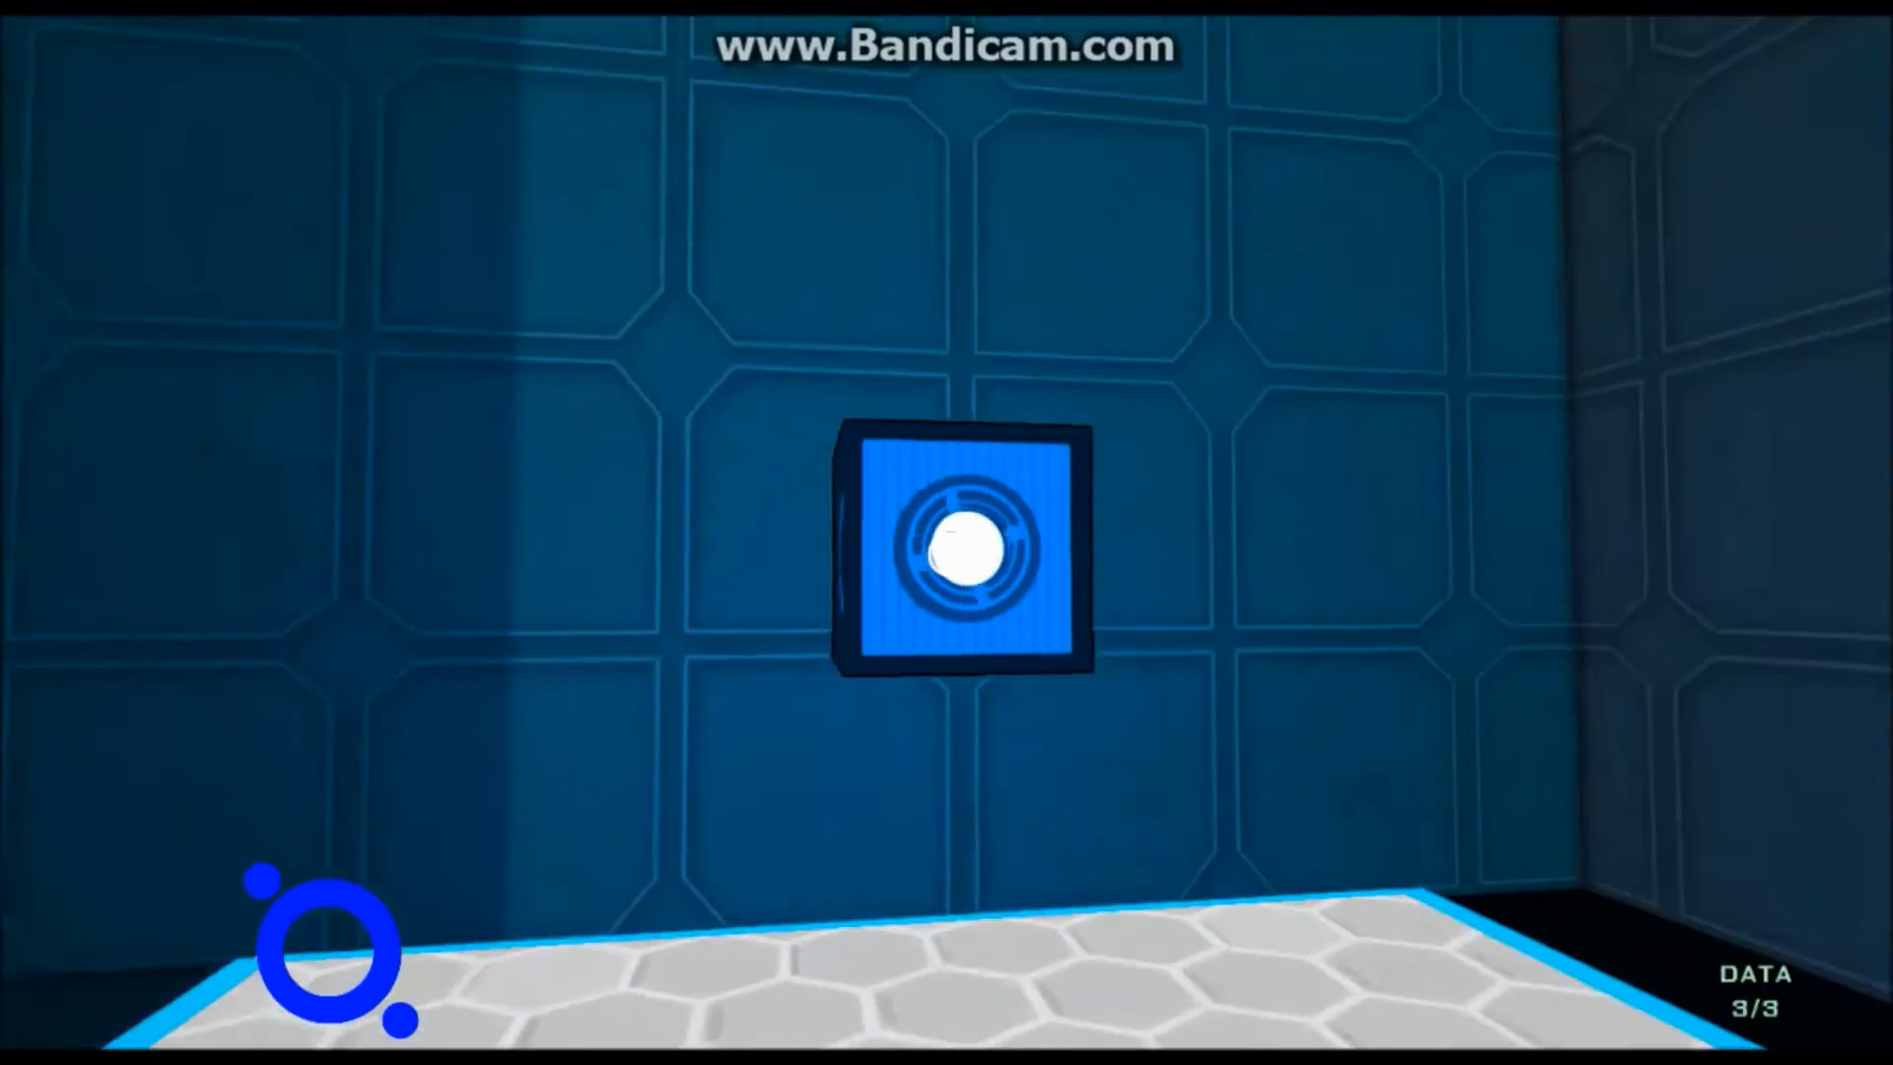
mouse_move(946, 554)
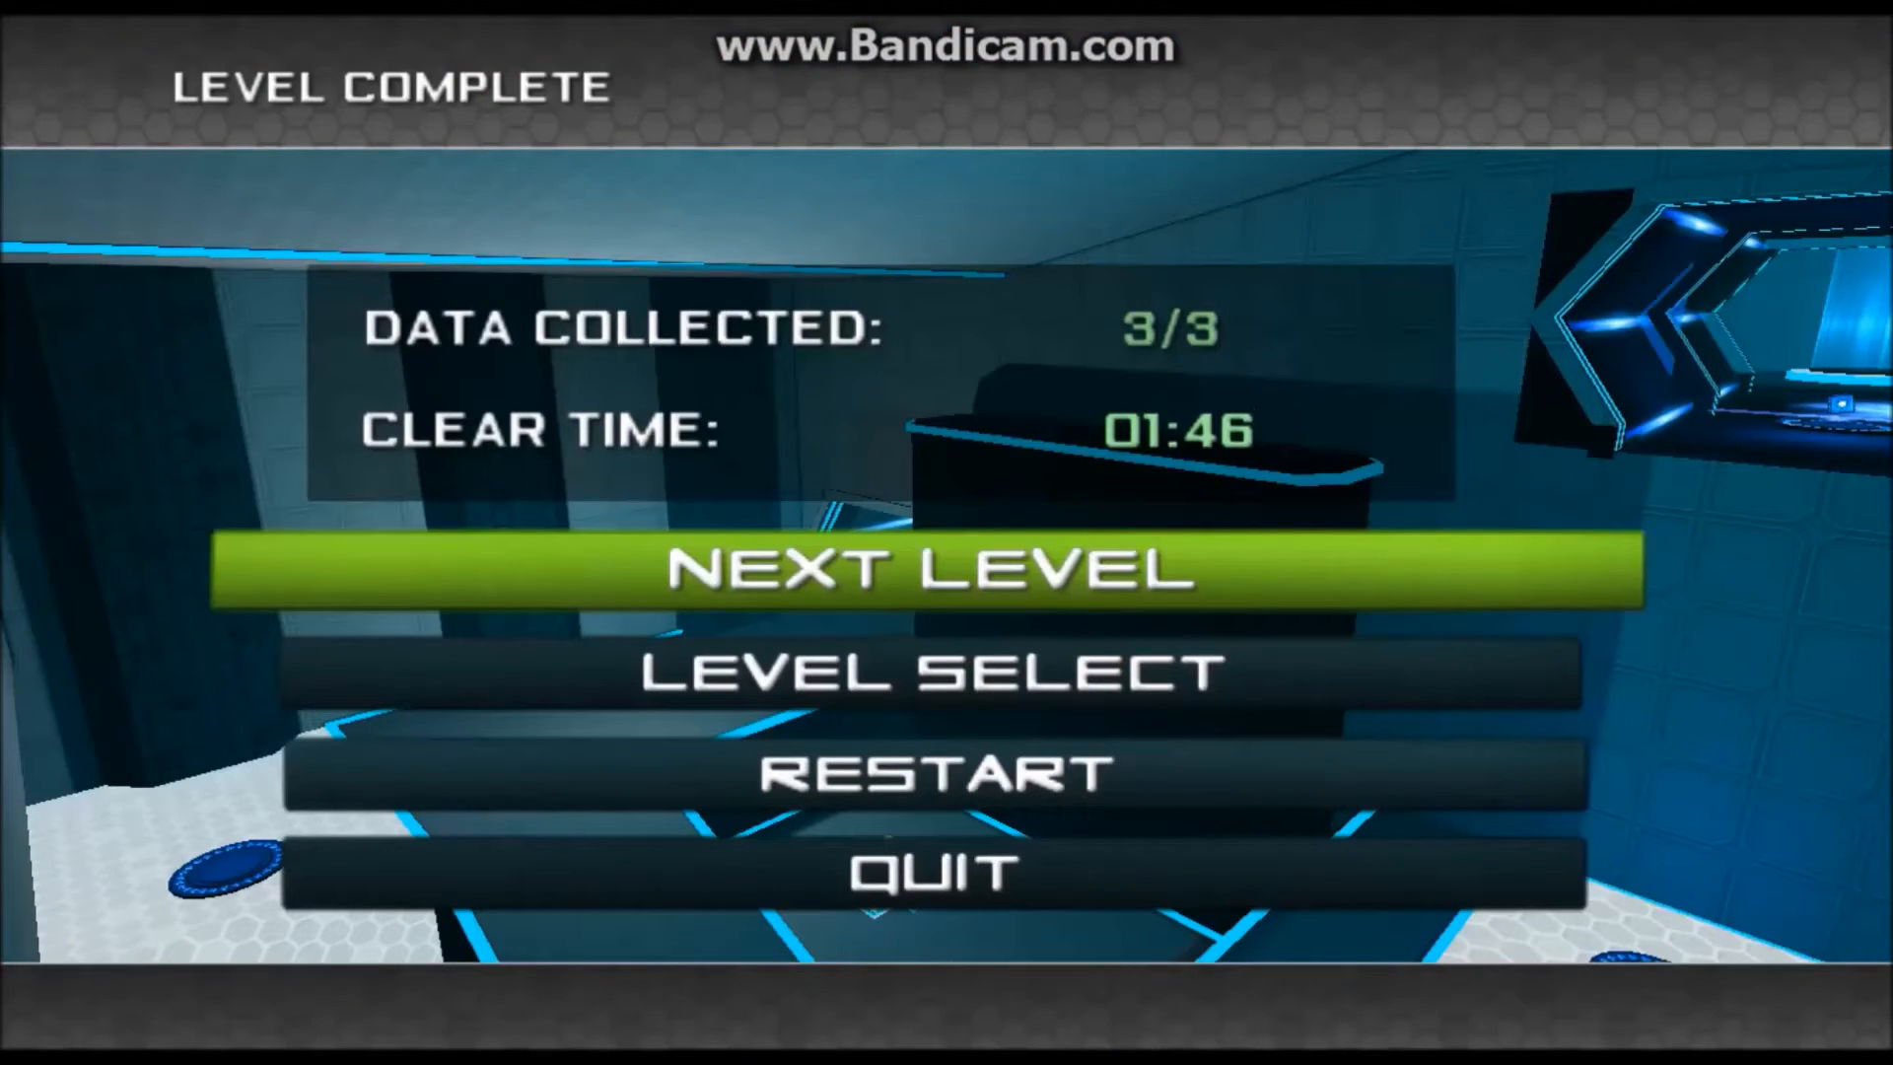
Step: Finish the level with all 3 data collected and a 01:46 clear time
click(932, 568)
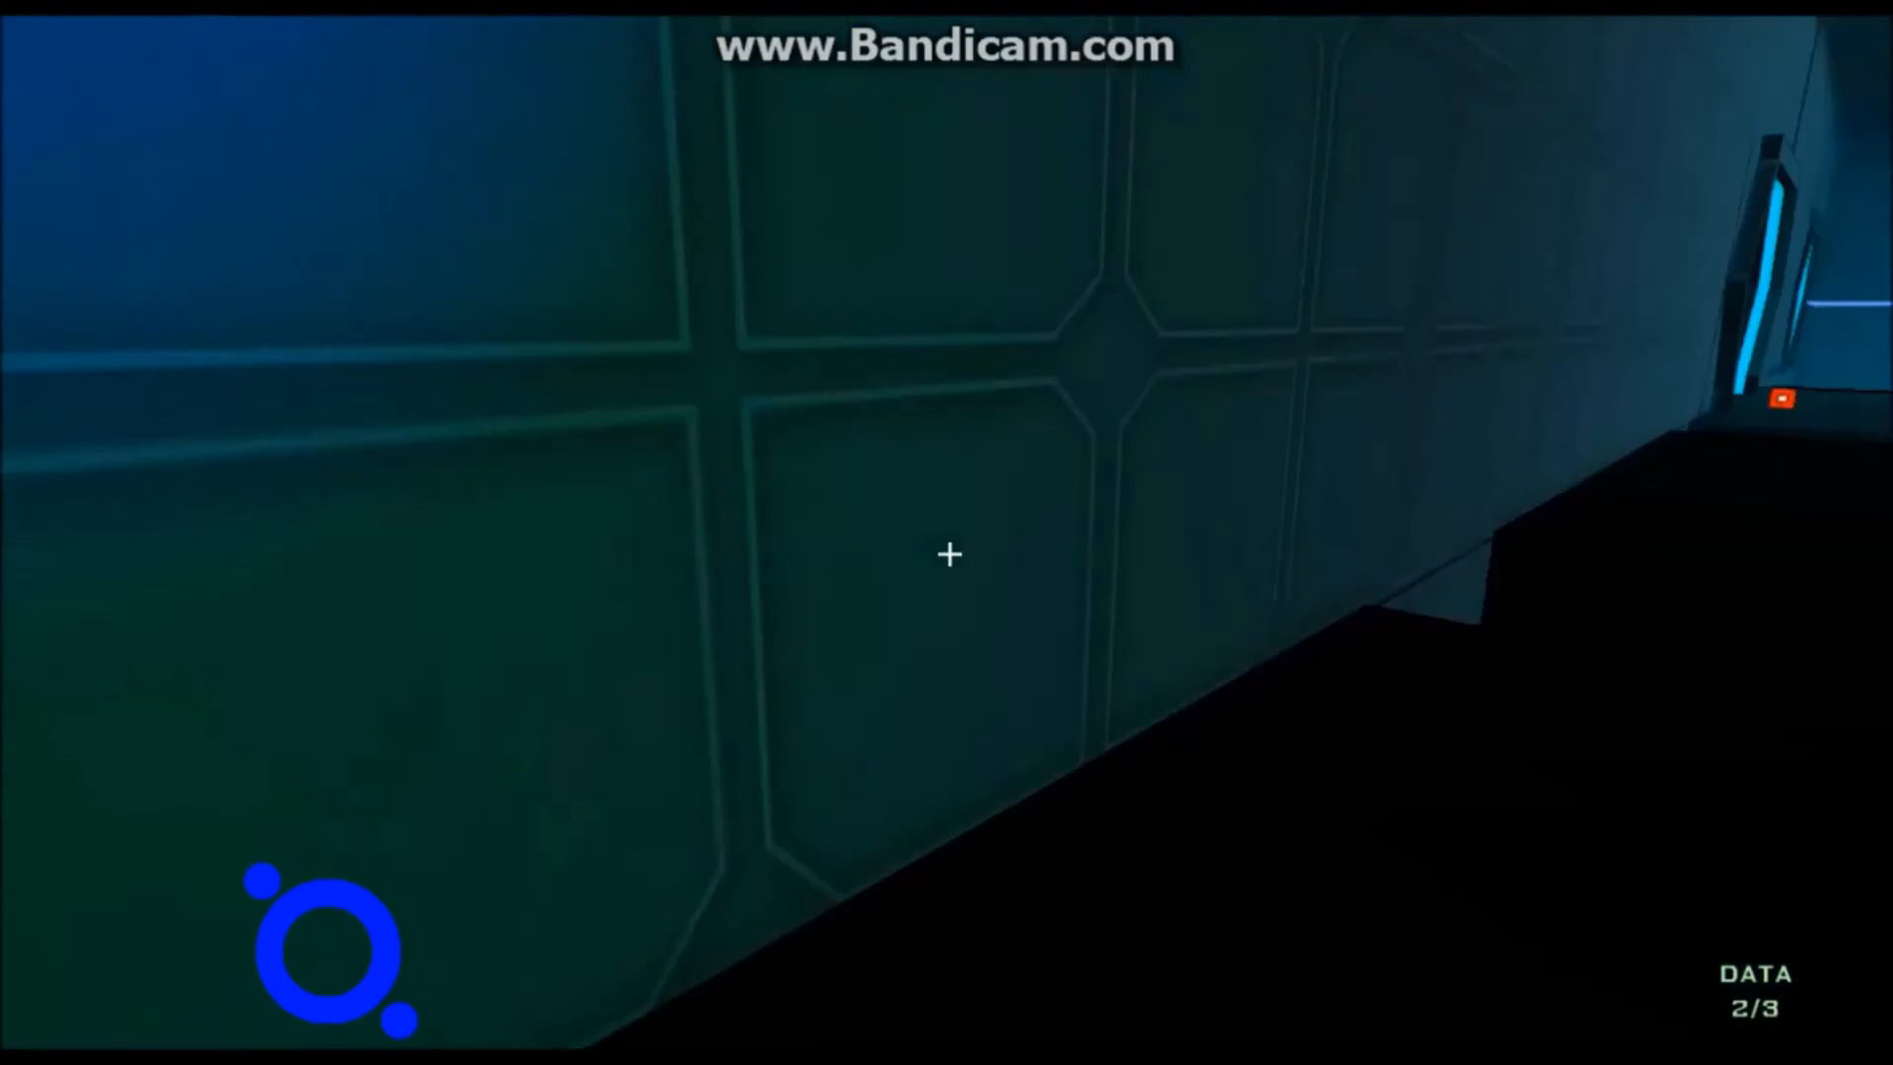
mouse_move(946, 554)
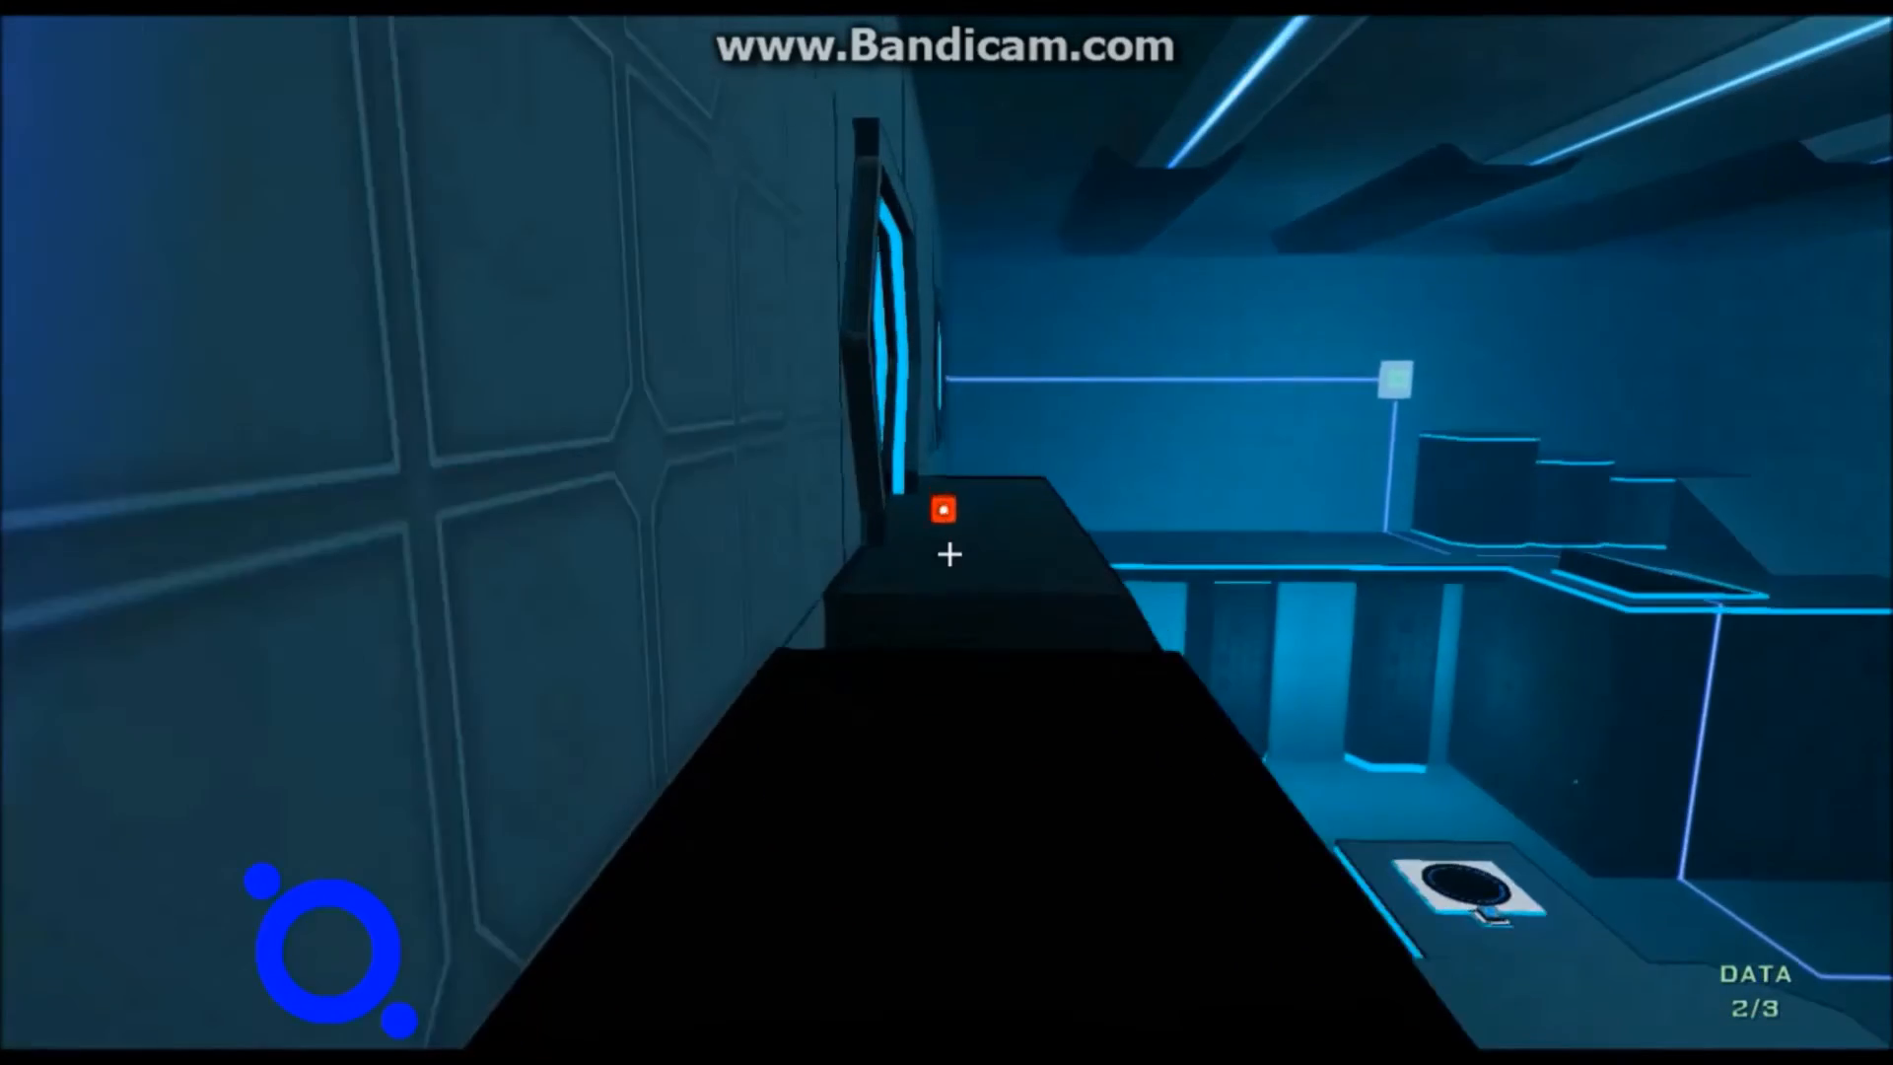